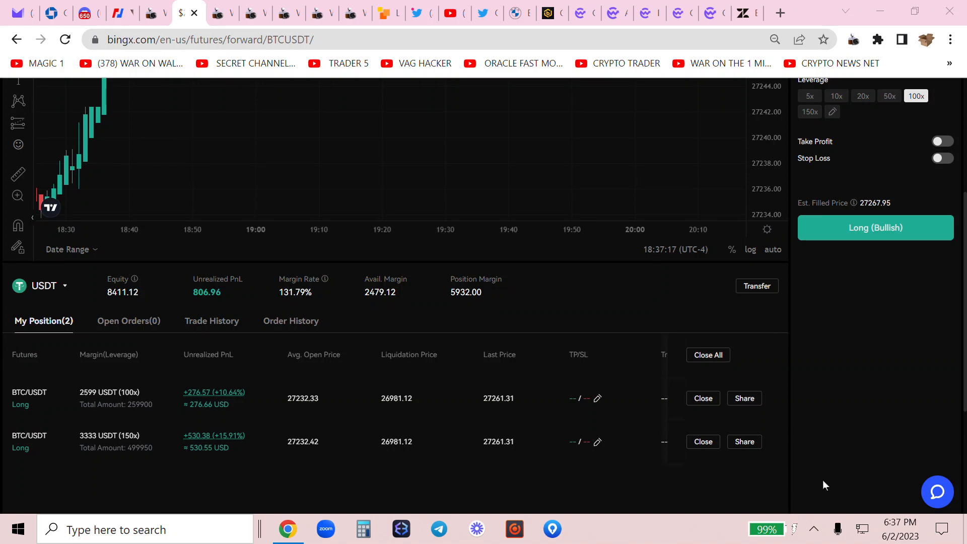
pyautogui.moveTo(673, 405)
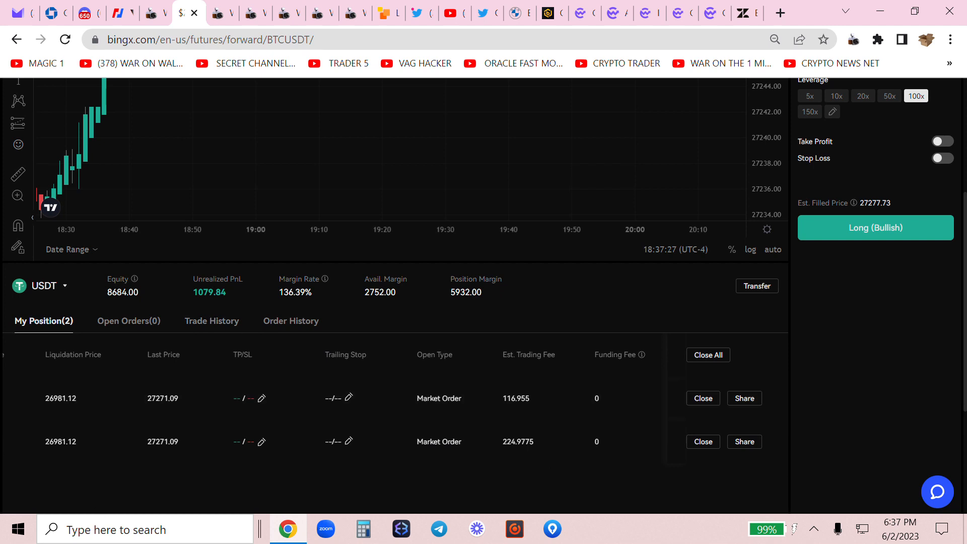
pyautogui.moveTo(511, 467)
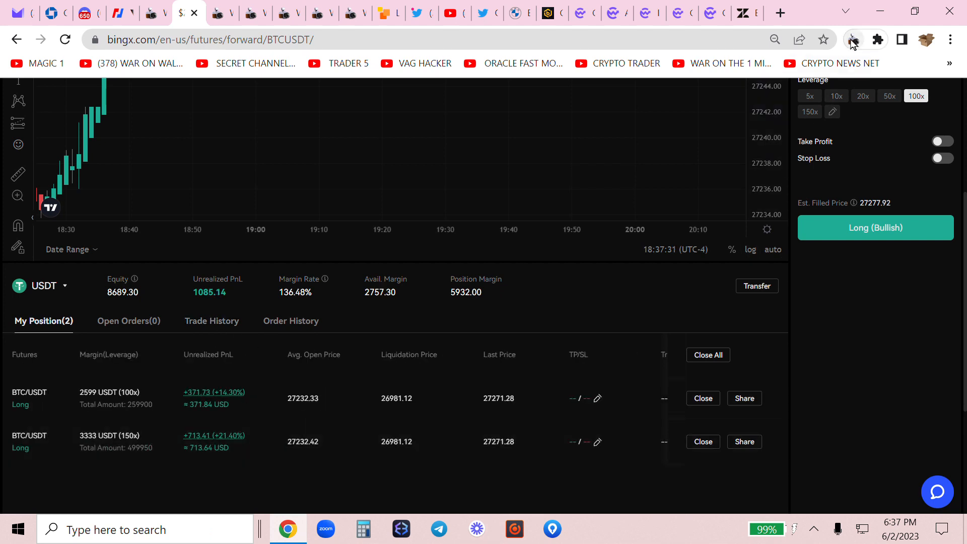
# Step: Capture a full-page screenshot of the two profitable BTC/USDT long positions
pyautogui.click(853, 39)
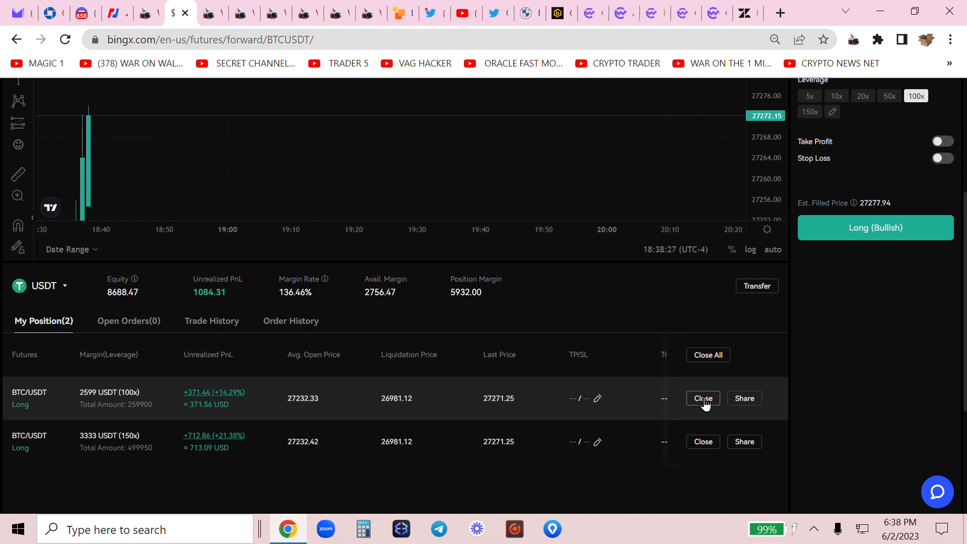
# Step: Close the 2599 USDT, 100x BTC/USDT long, leaving the 150x position open
pyautogui.click(702, 398)
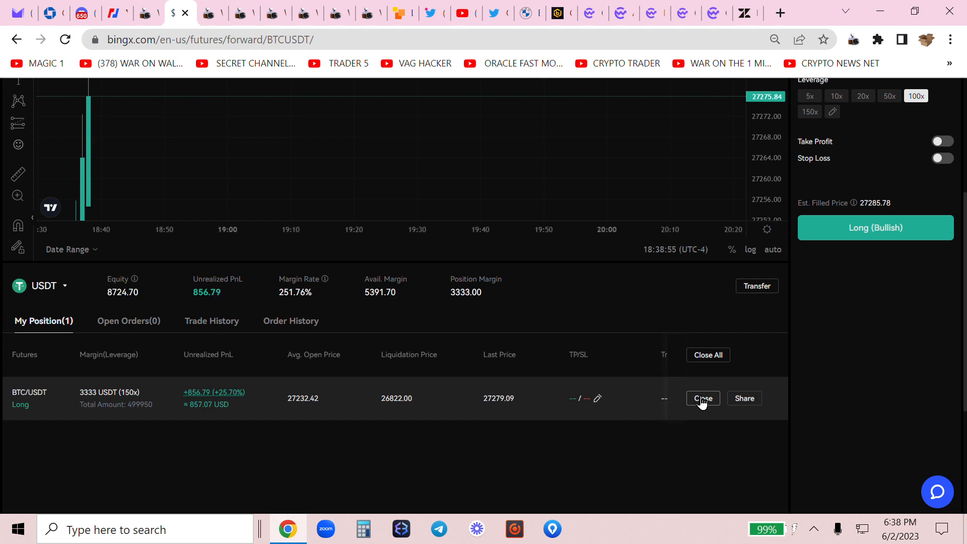
pyautogui.moveTo(251, 416)
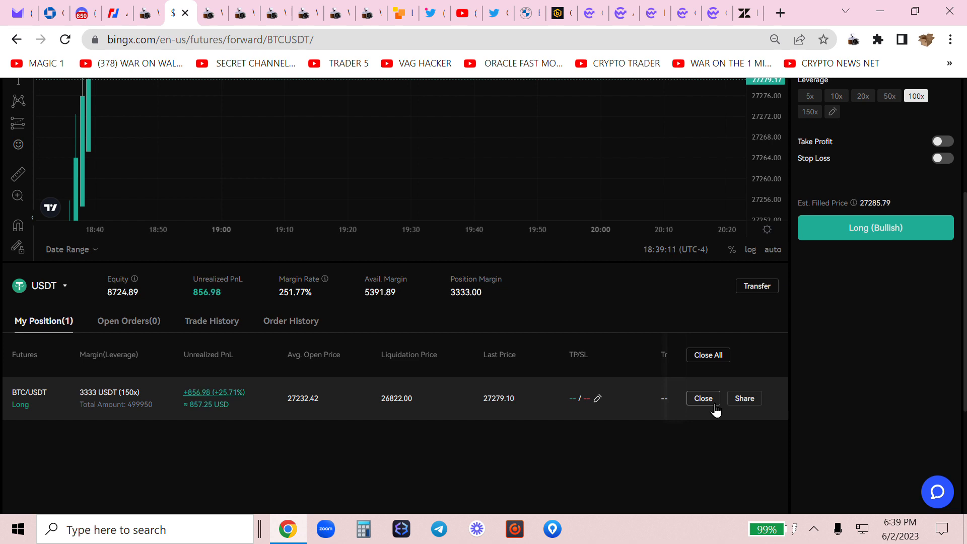
# Step: Close the remaining 3333 USDT, 150x BTC/USDT long and confirm the Success message
pyautogui.click(702, 398)
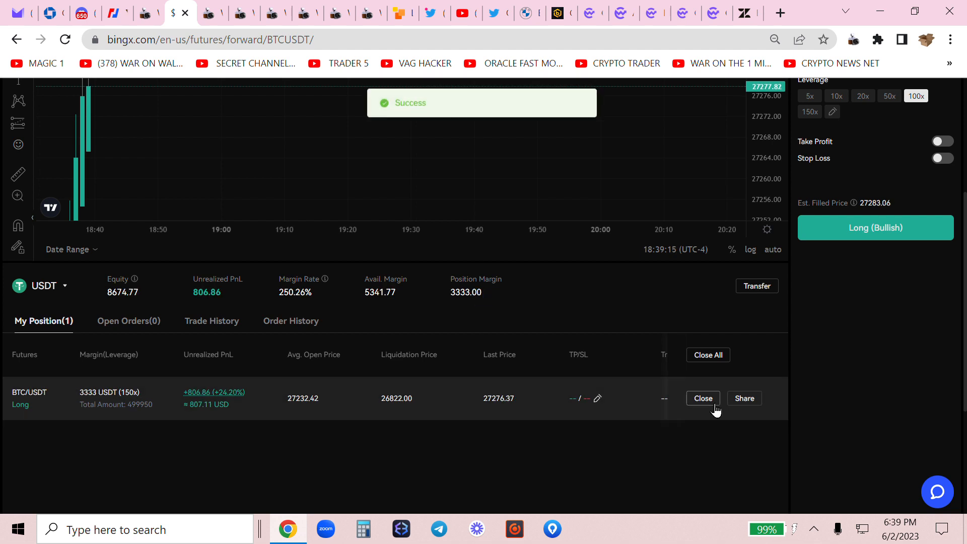
pyautogui.click(702, 398)
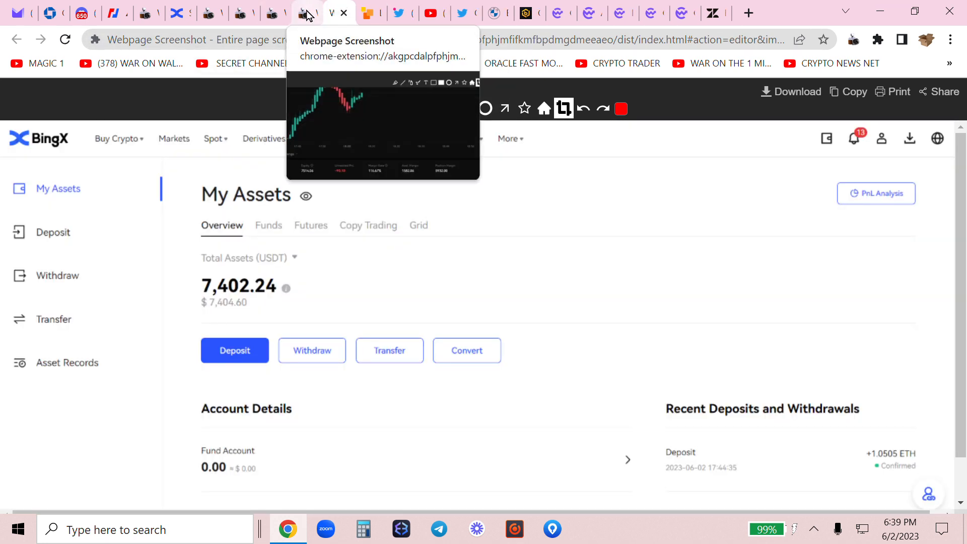
# Step: View the saved capture of both open positions, then return to the BingX tab
pyautogui.click(306, 12)
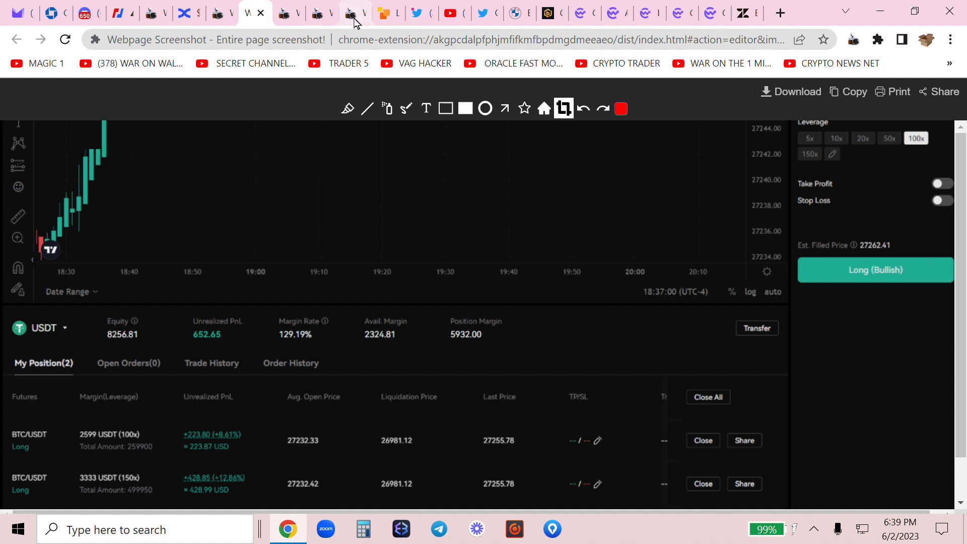
pyautogui.click(347, 12)
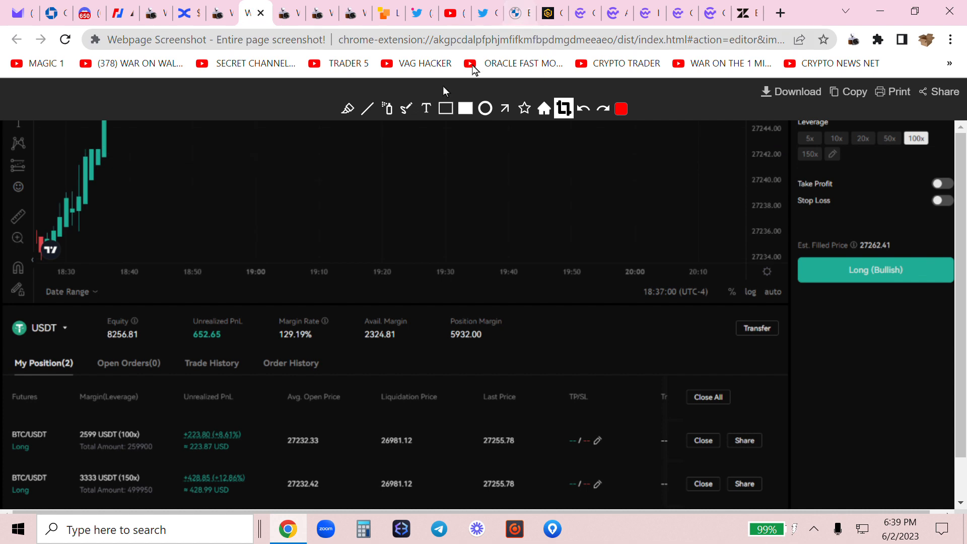
pyautogui.moveTo(290, 197)
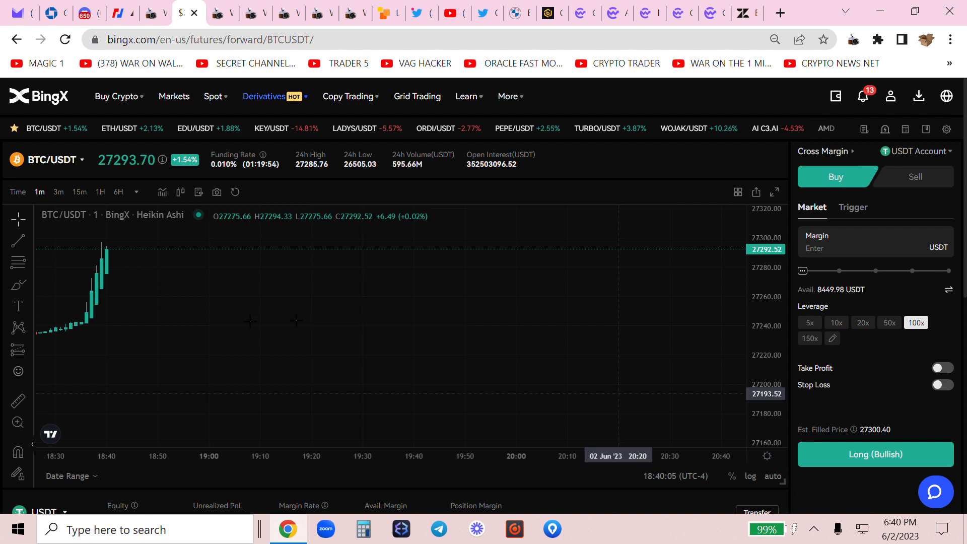
pyautogui.scroll(-3)
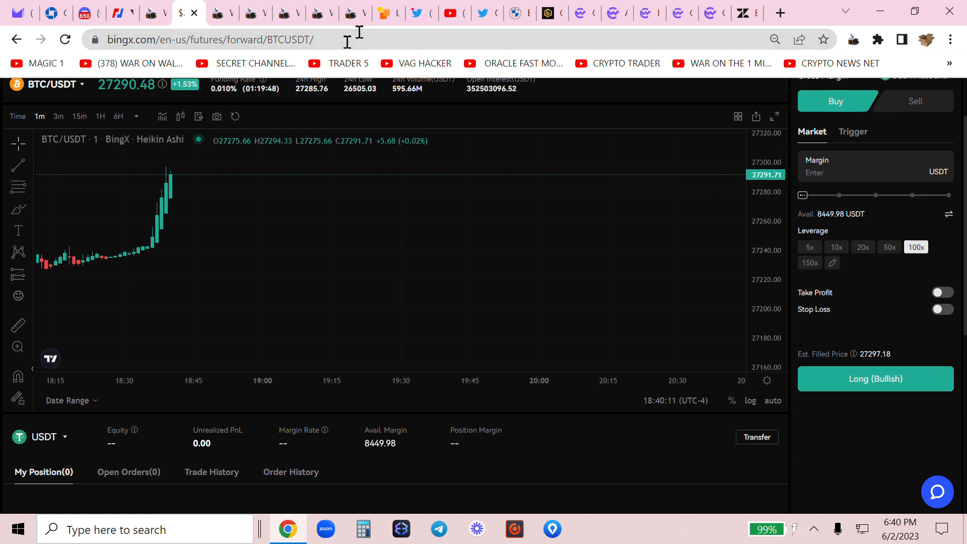
pyautogui.moveTo(355, 12)
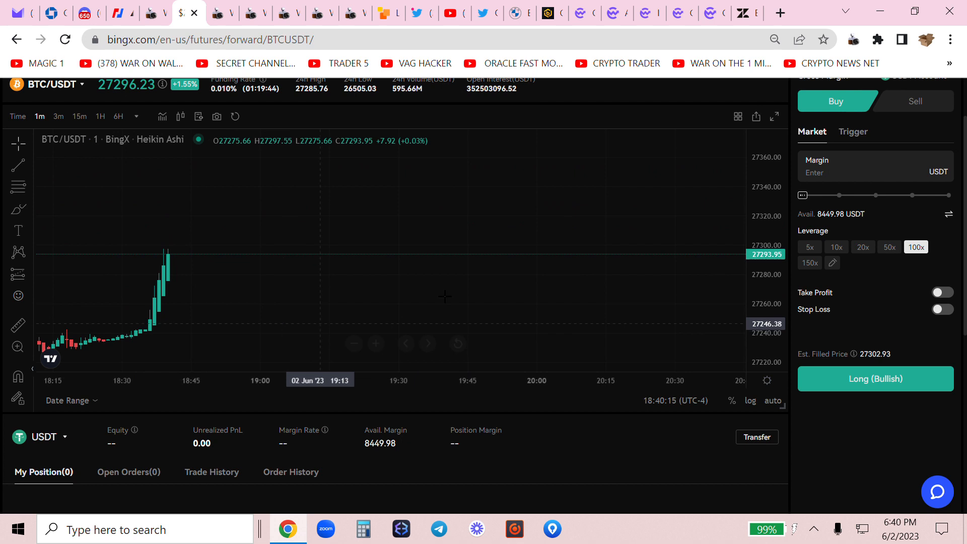
pyautogui.moveTo(161, 117)
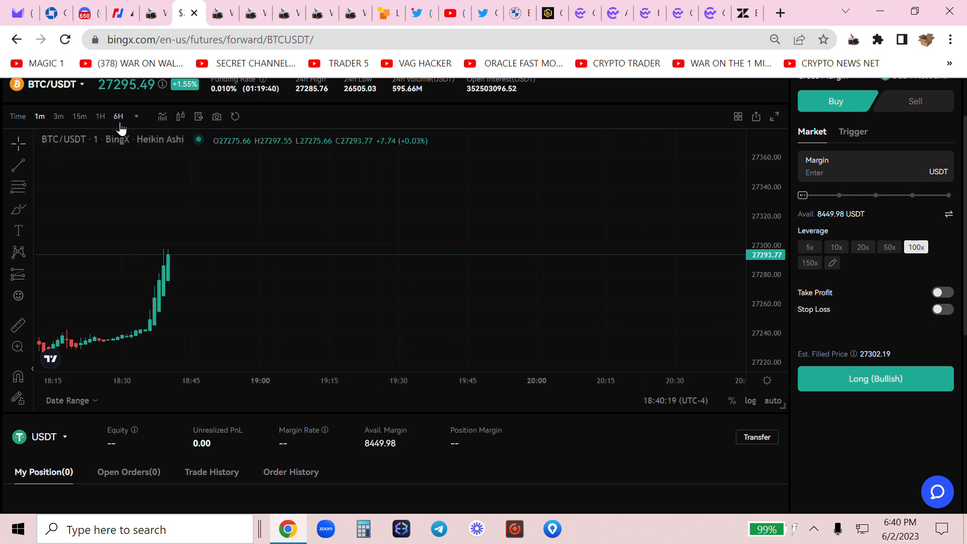
pyautogui.click(119, 116)
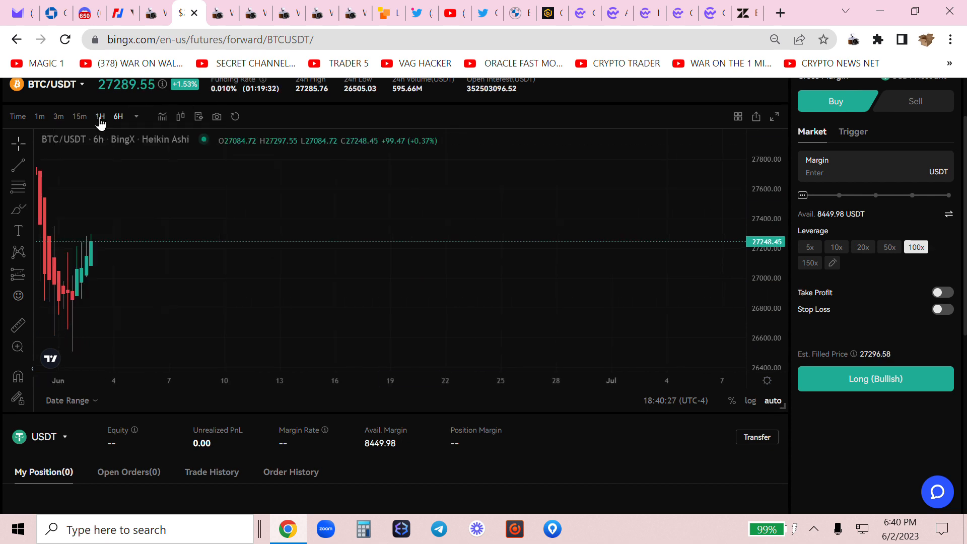
pyautogui.click(99, 116)
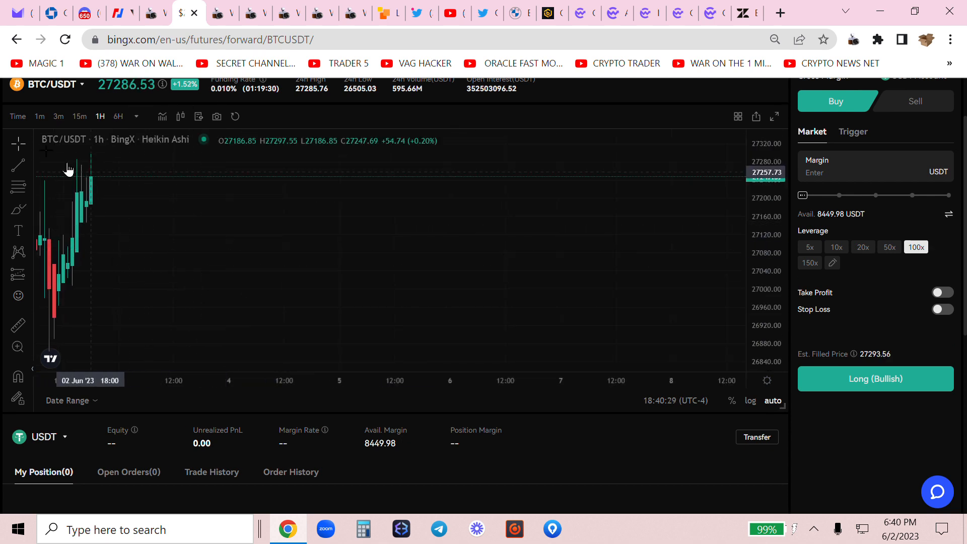
pyautogui.click(40, 116)
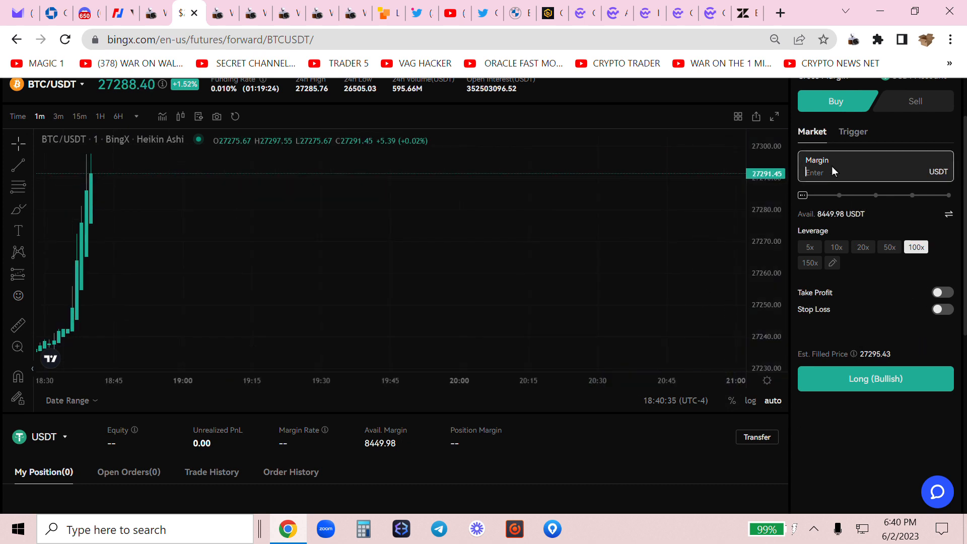
# Step: Enter 3000 USDT margin at 150x leverage without placing the order, and capture a screenshot
pyautogui.write('3')
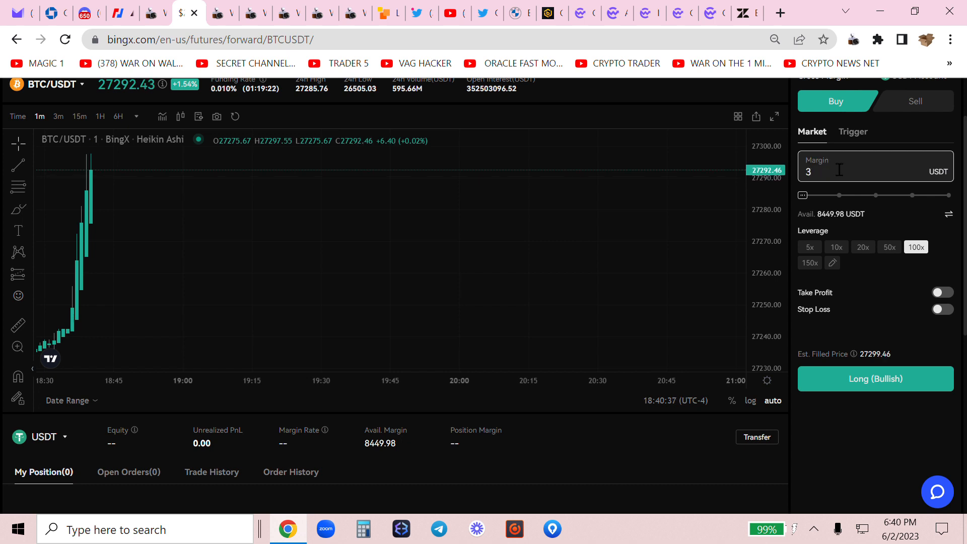
pyautogui.click(809, 262)
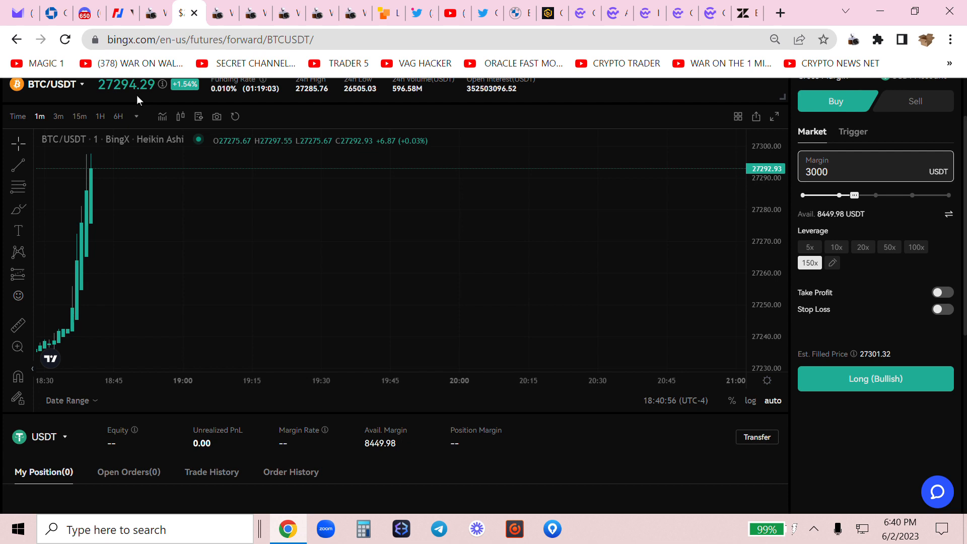
pyautogui.click(135, 117)
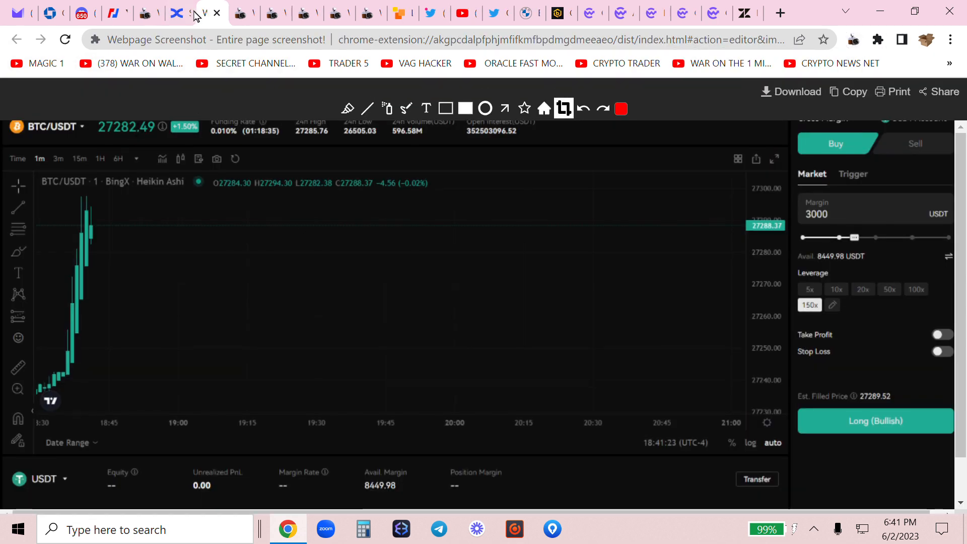
# Step: Return to the BingX futures page and scroll to the unplaced 3000 USDT, 150x long setup
pyautogui.click(197, 13)
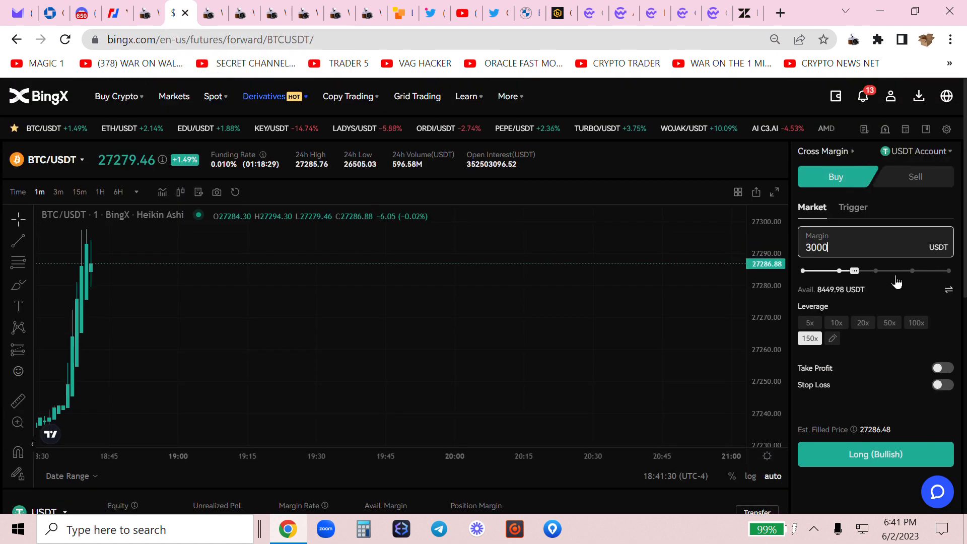
pyautogui.scroll(-3)
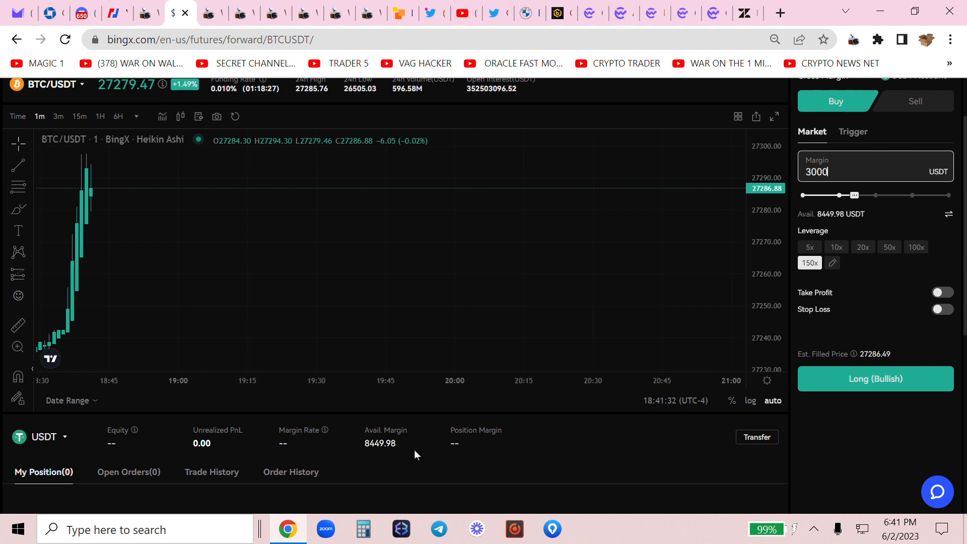
pyautogui.moveTo(368, 457)
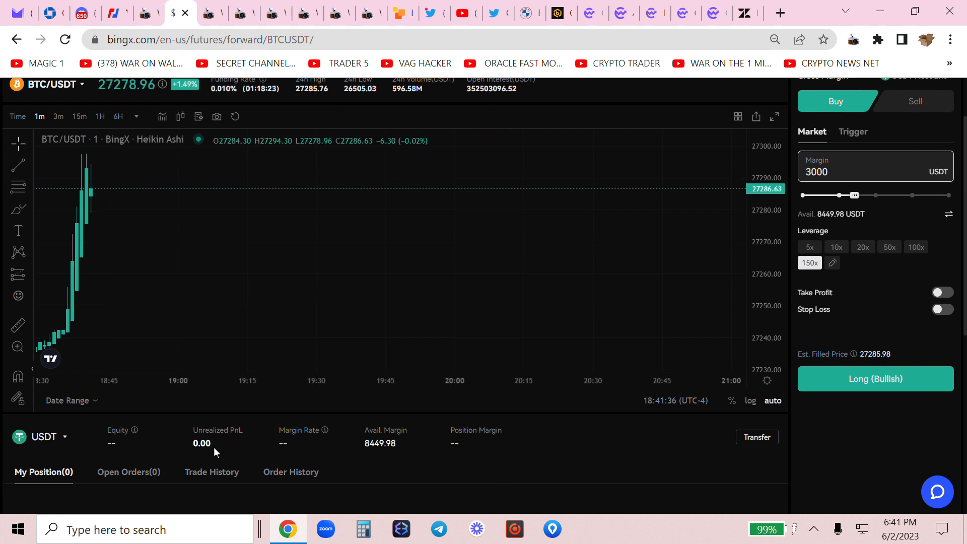
pyautogui.moveTo(394, 465)
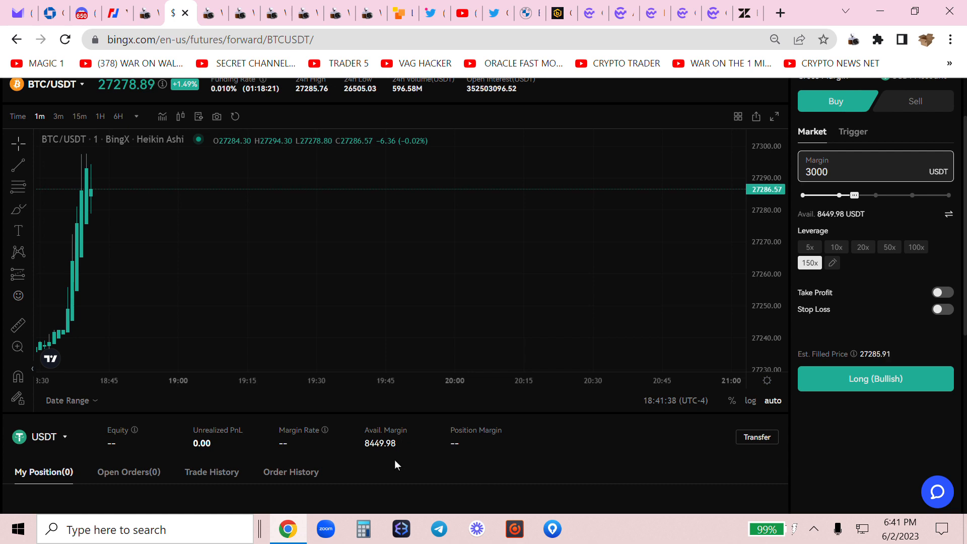
pyautogui.moveTo(232, 70)
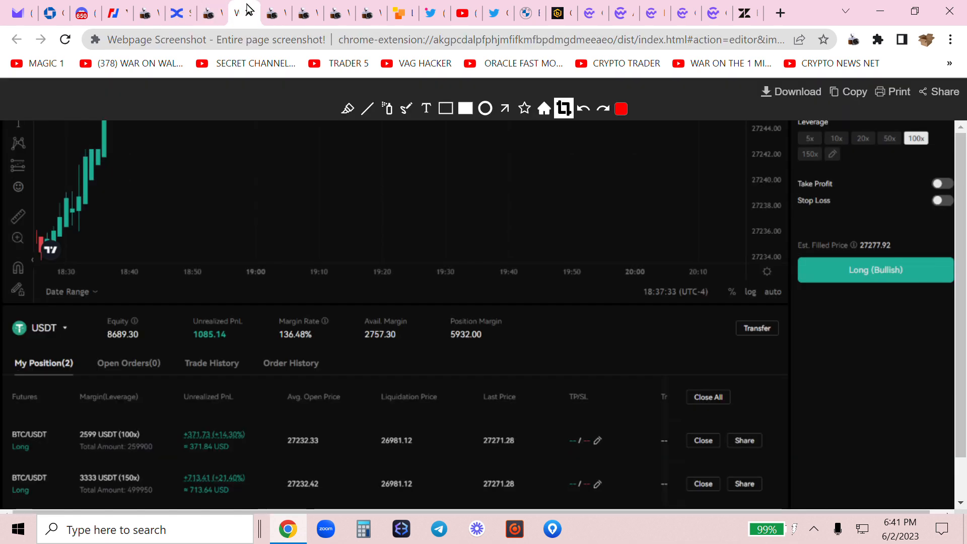
pyautogui.moveTo(213, 12)
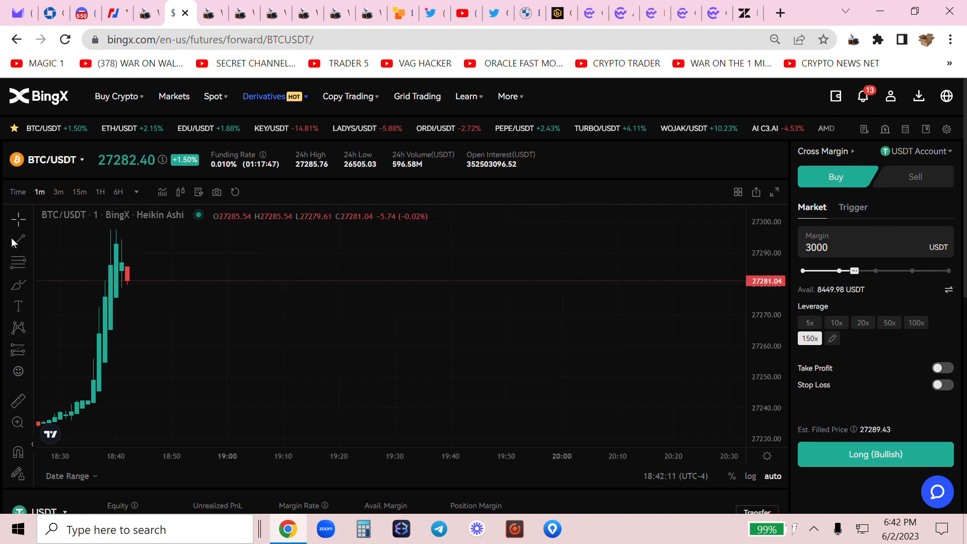
pyautogui.moveTo(301, 200)
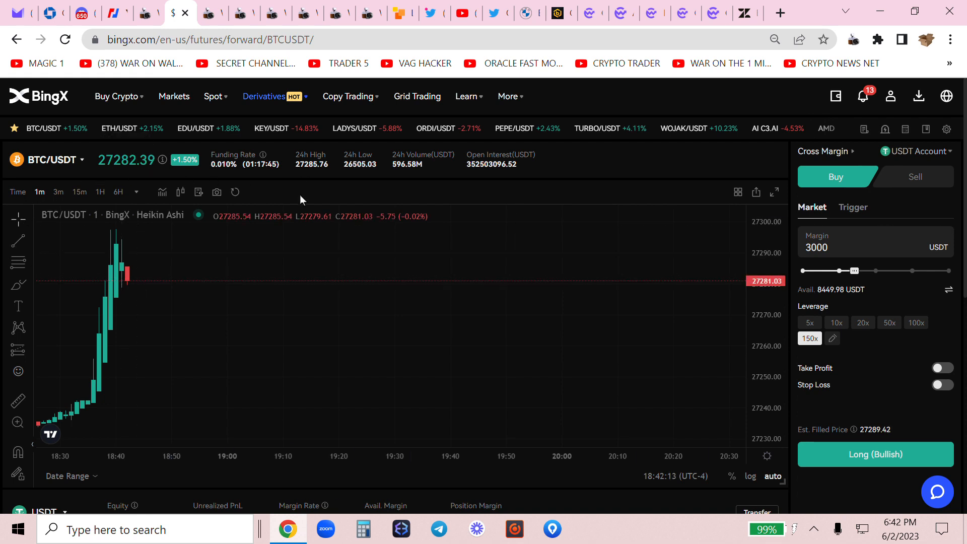
pyautogui.moveTo(259, 196)
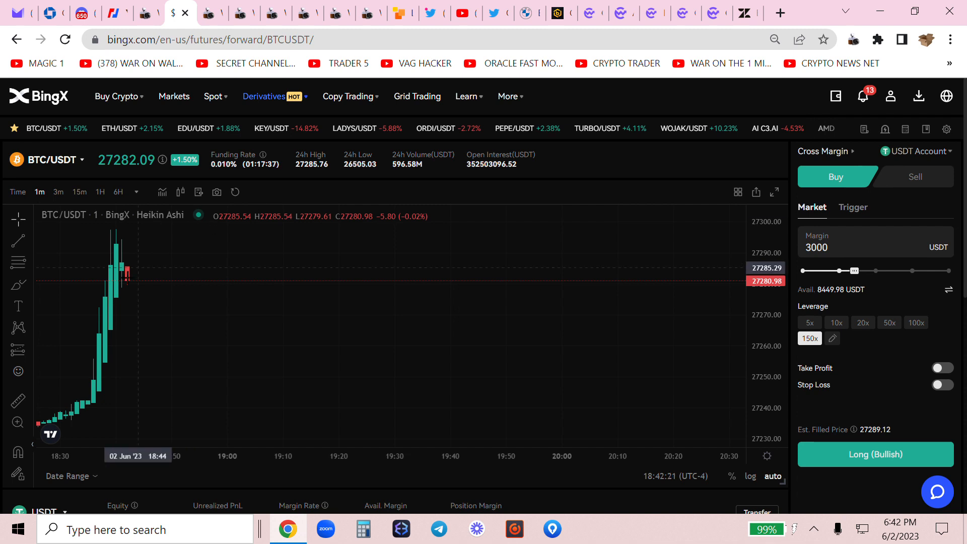
pyautogui.moveTo(13, 253)
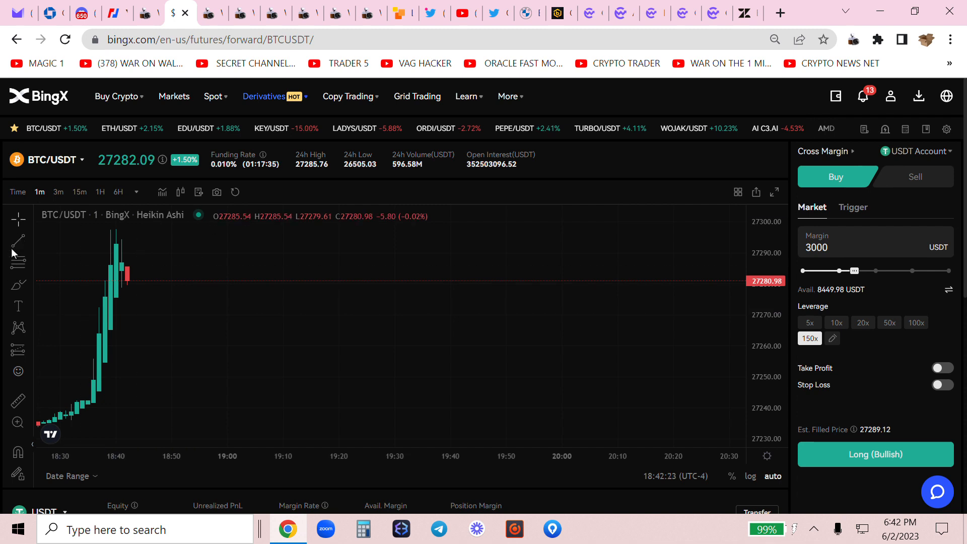
pyautogui.click(627, 529)
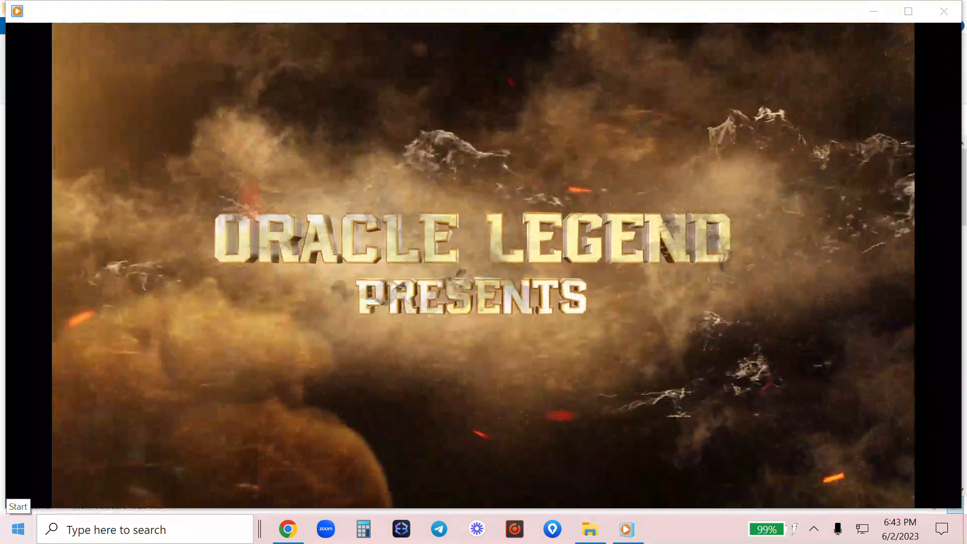